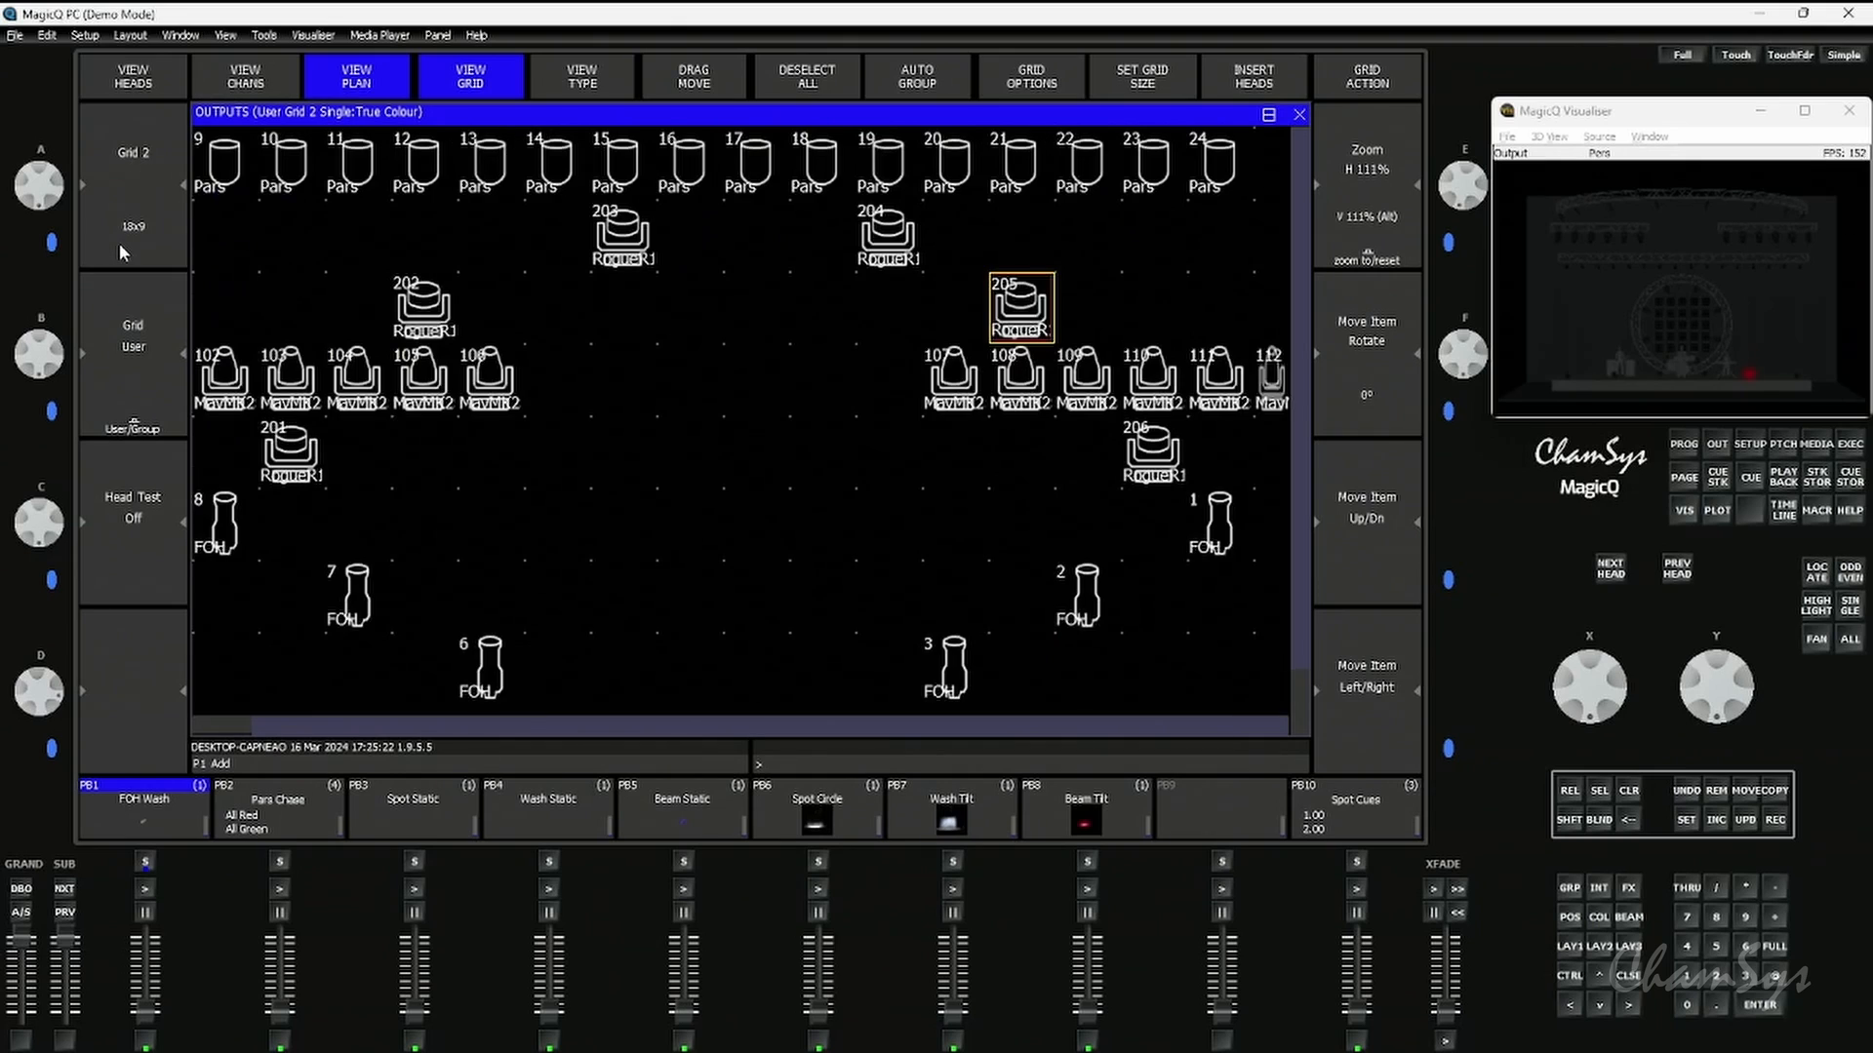
mouse_move(132, 166)
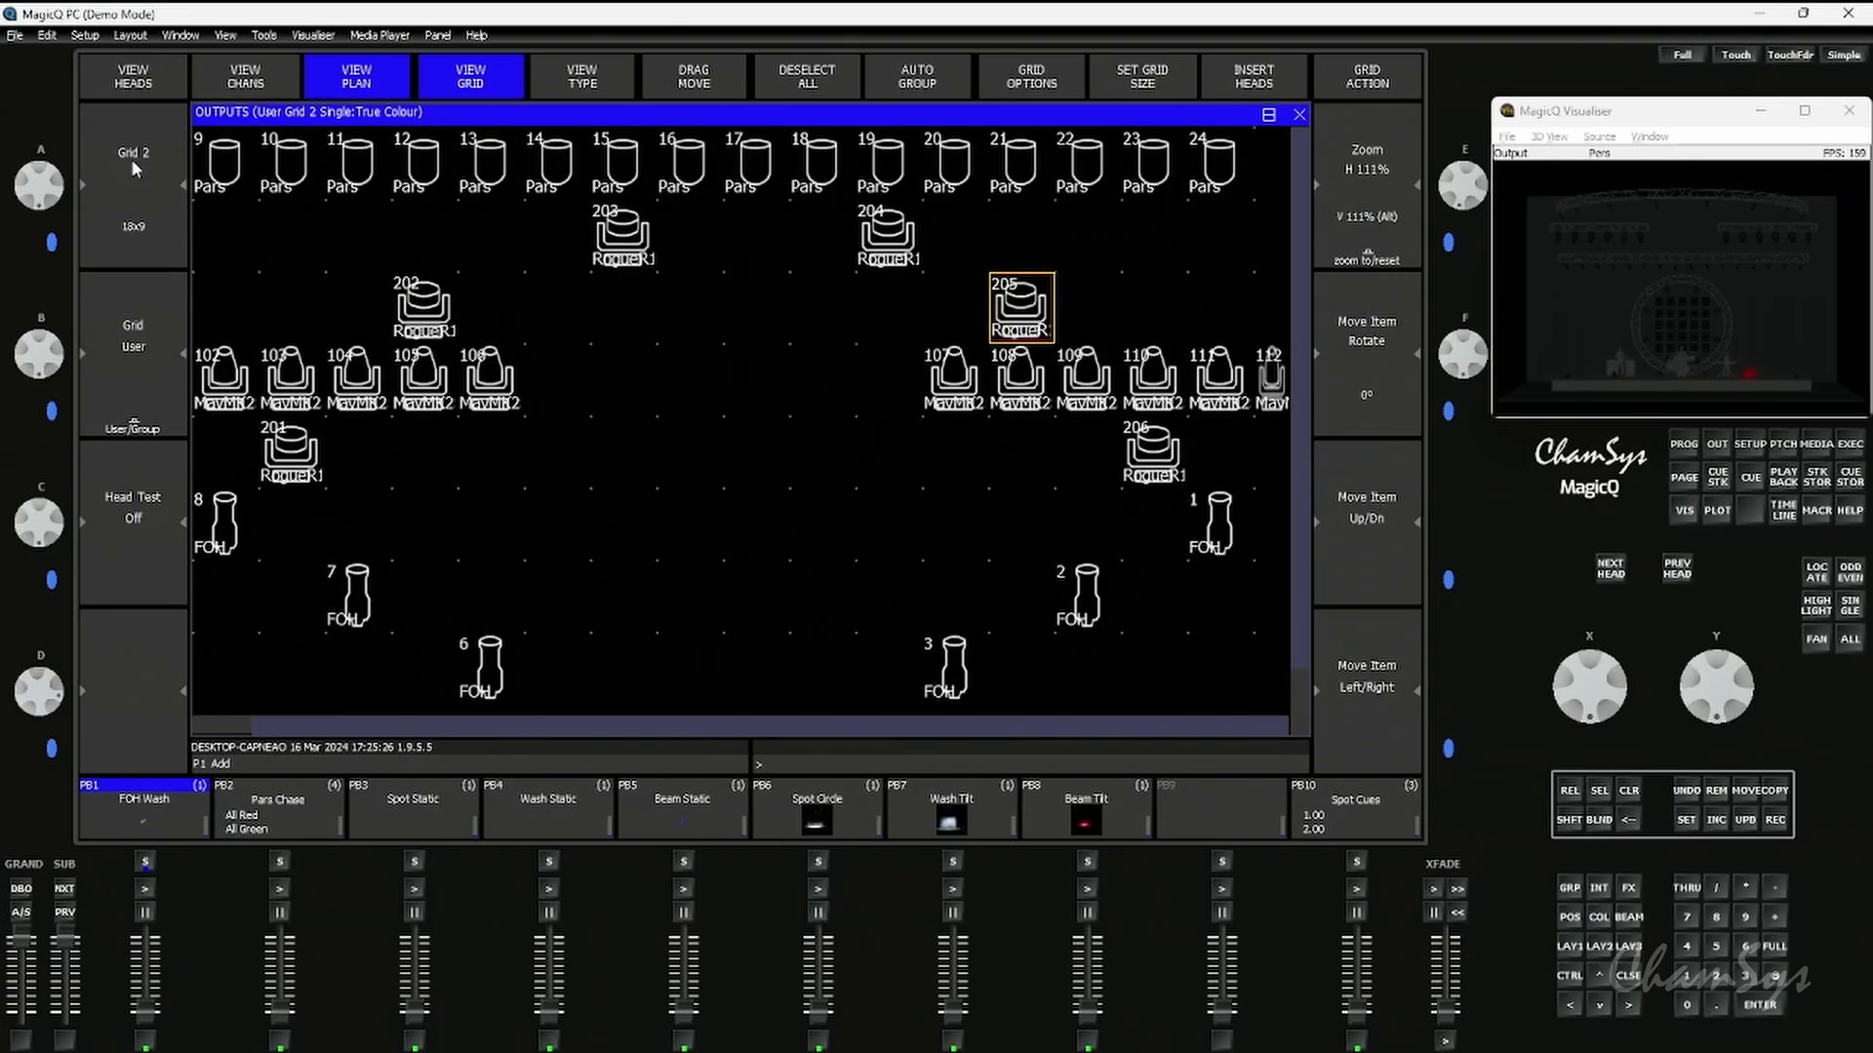
mouse_move(830, 406)
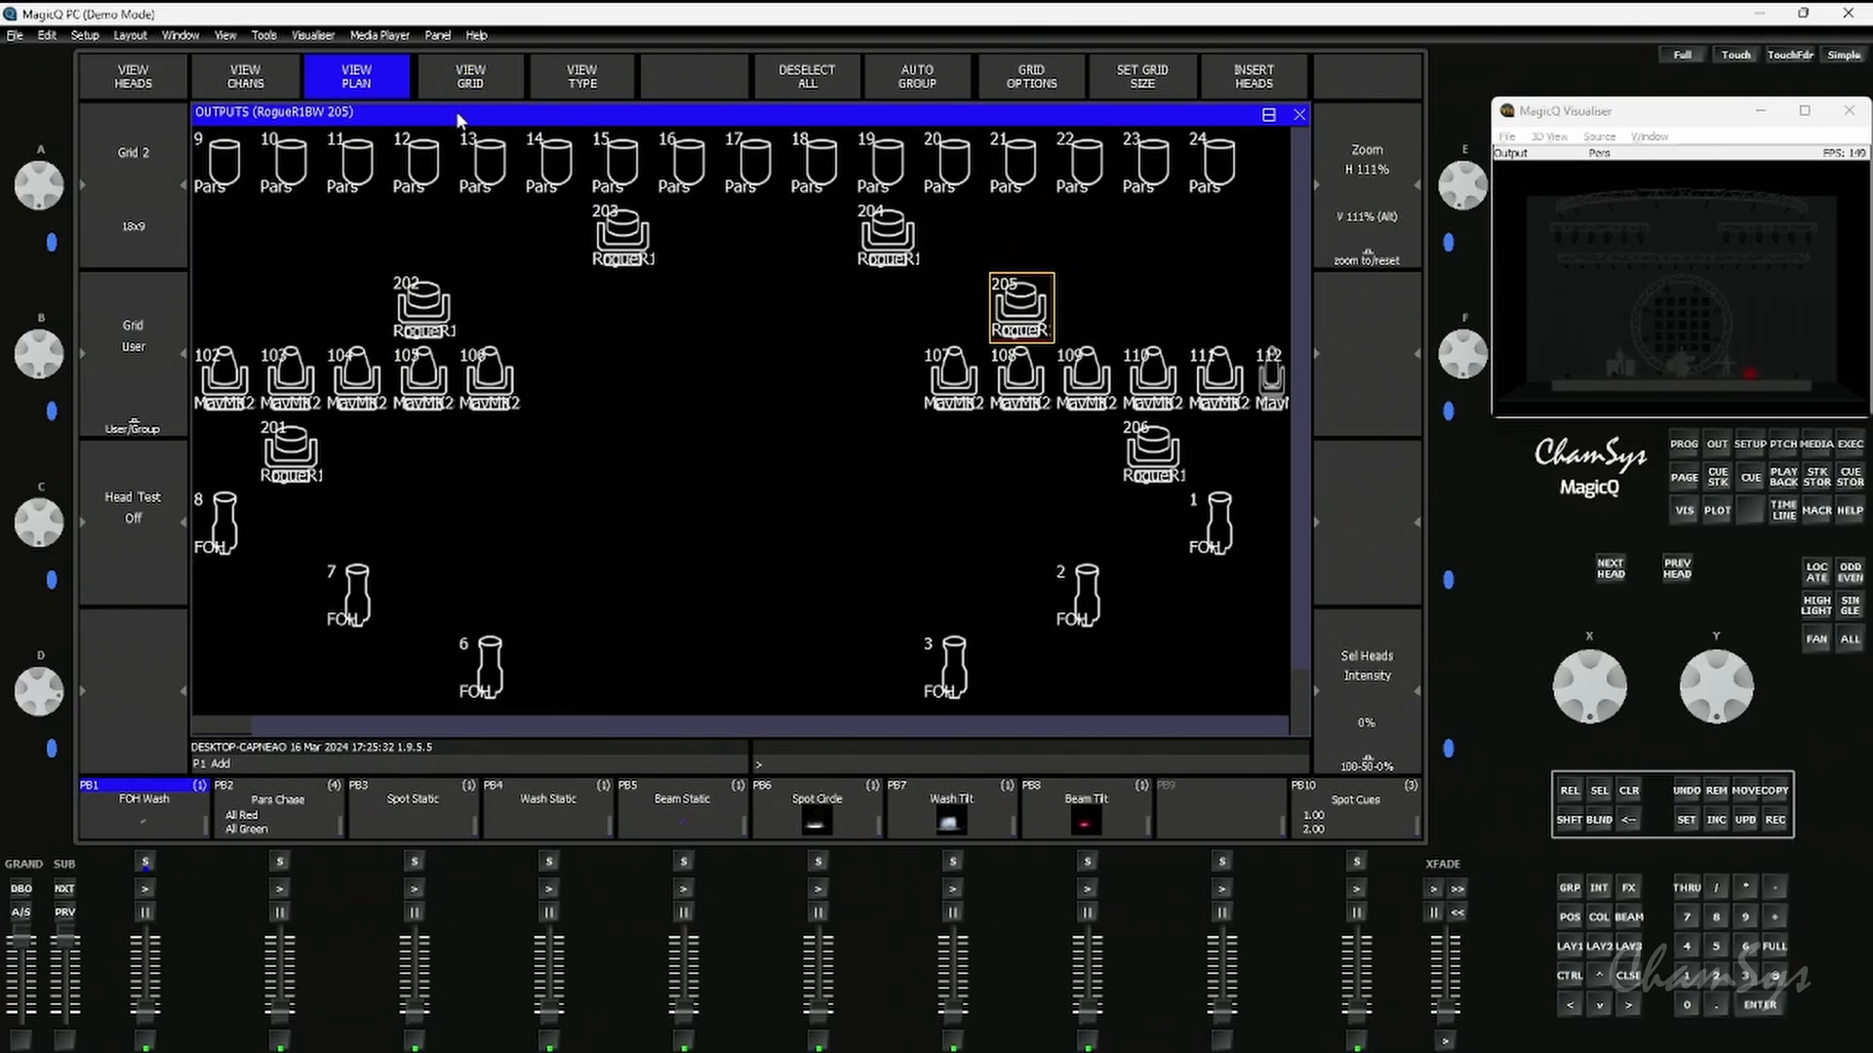
- Select Par 14 in the top row of the Outputs plan
left_click(544, 163)
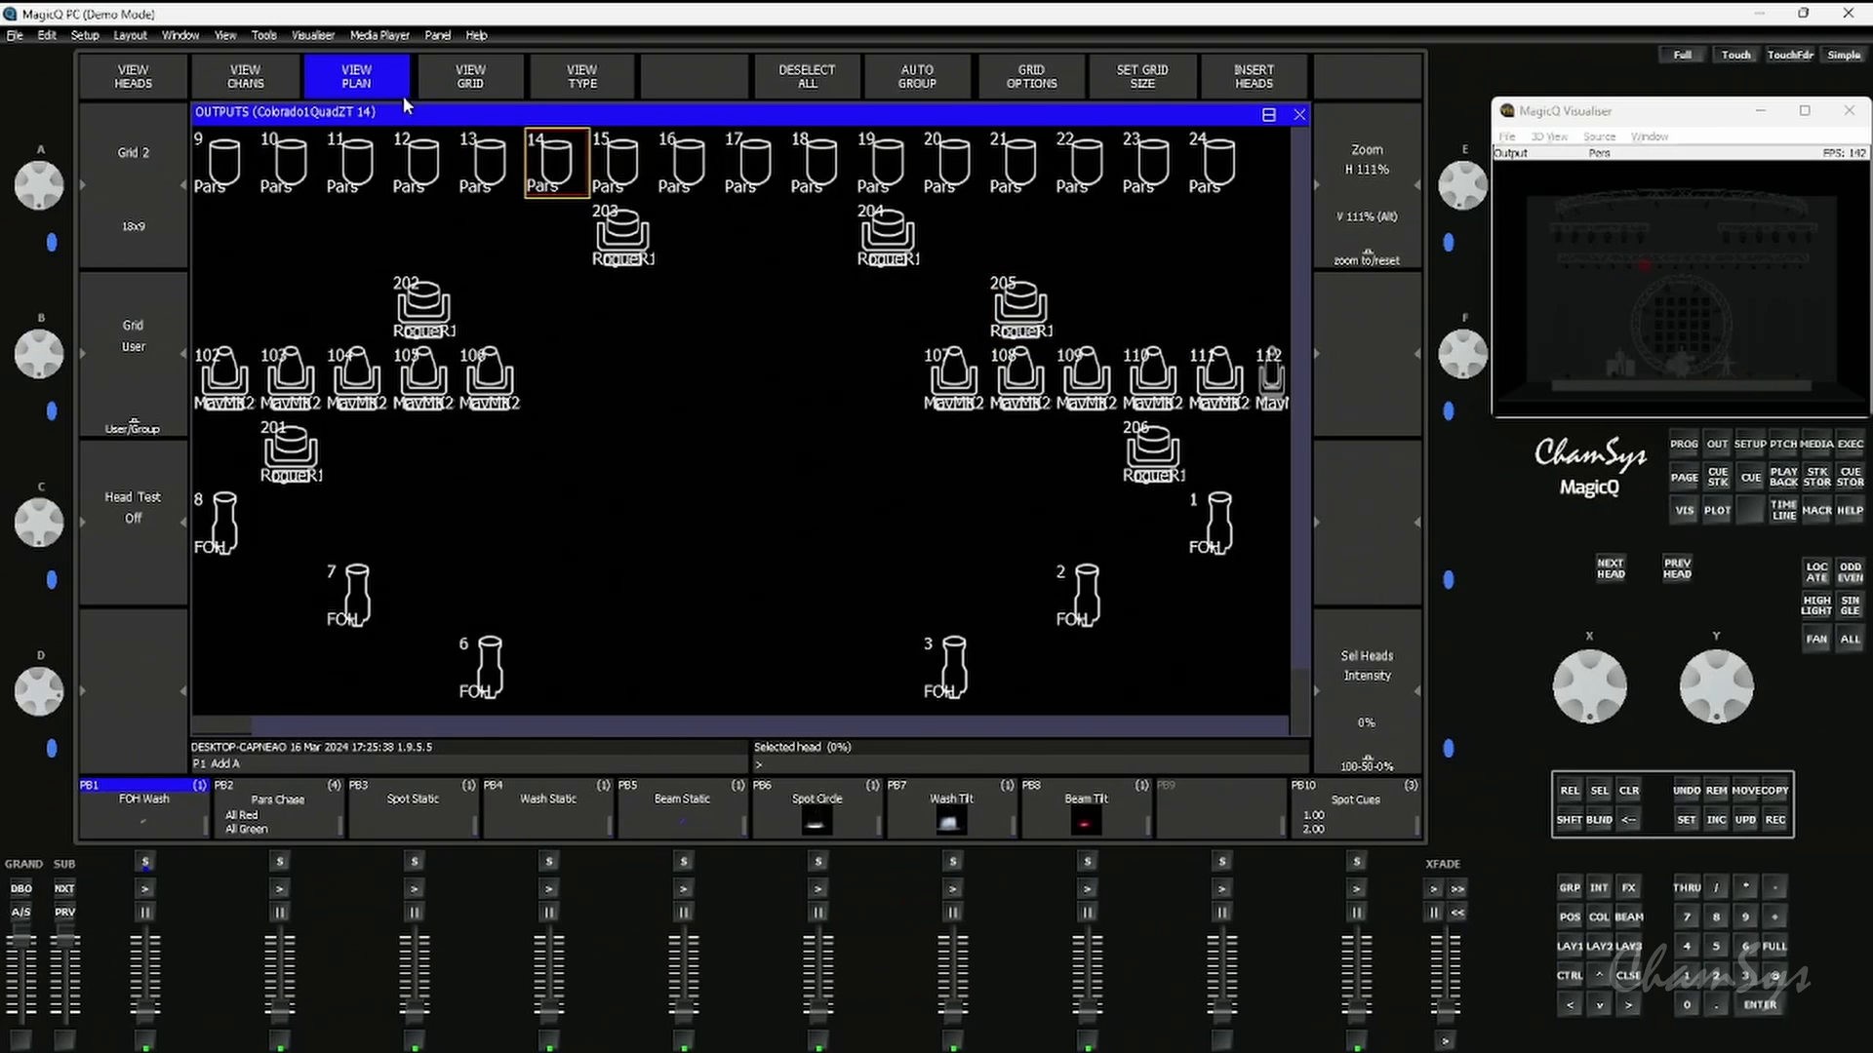
- Re-enable grid editing and place Par 14 near the centre of Grid 2
left_click(469, 74)
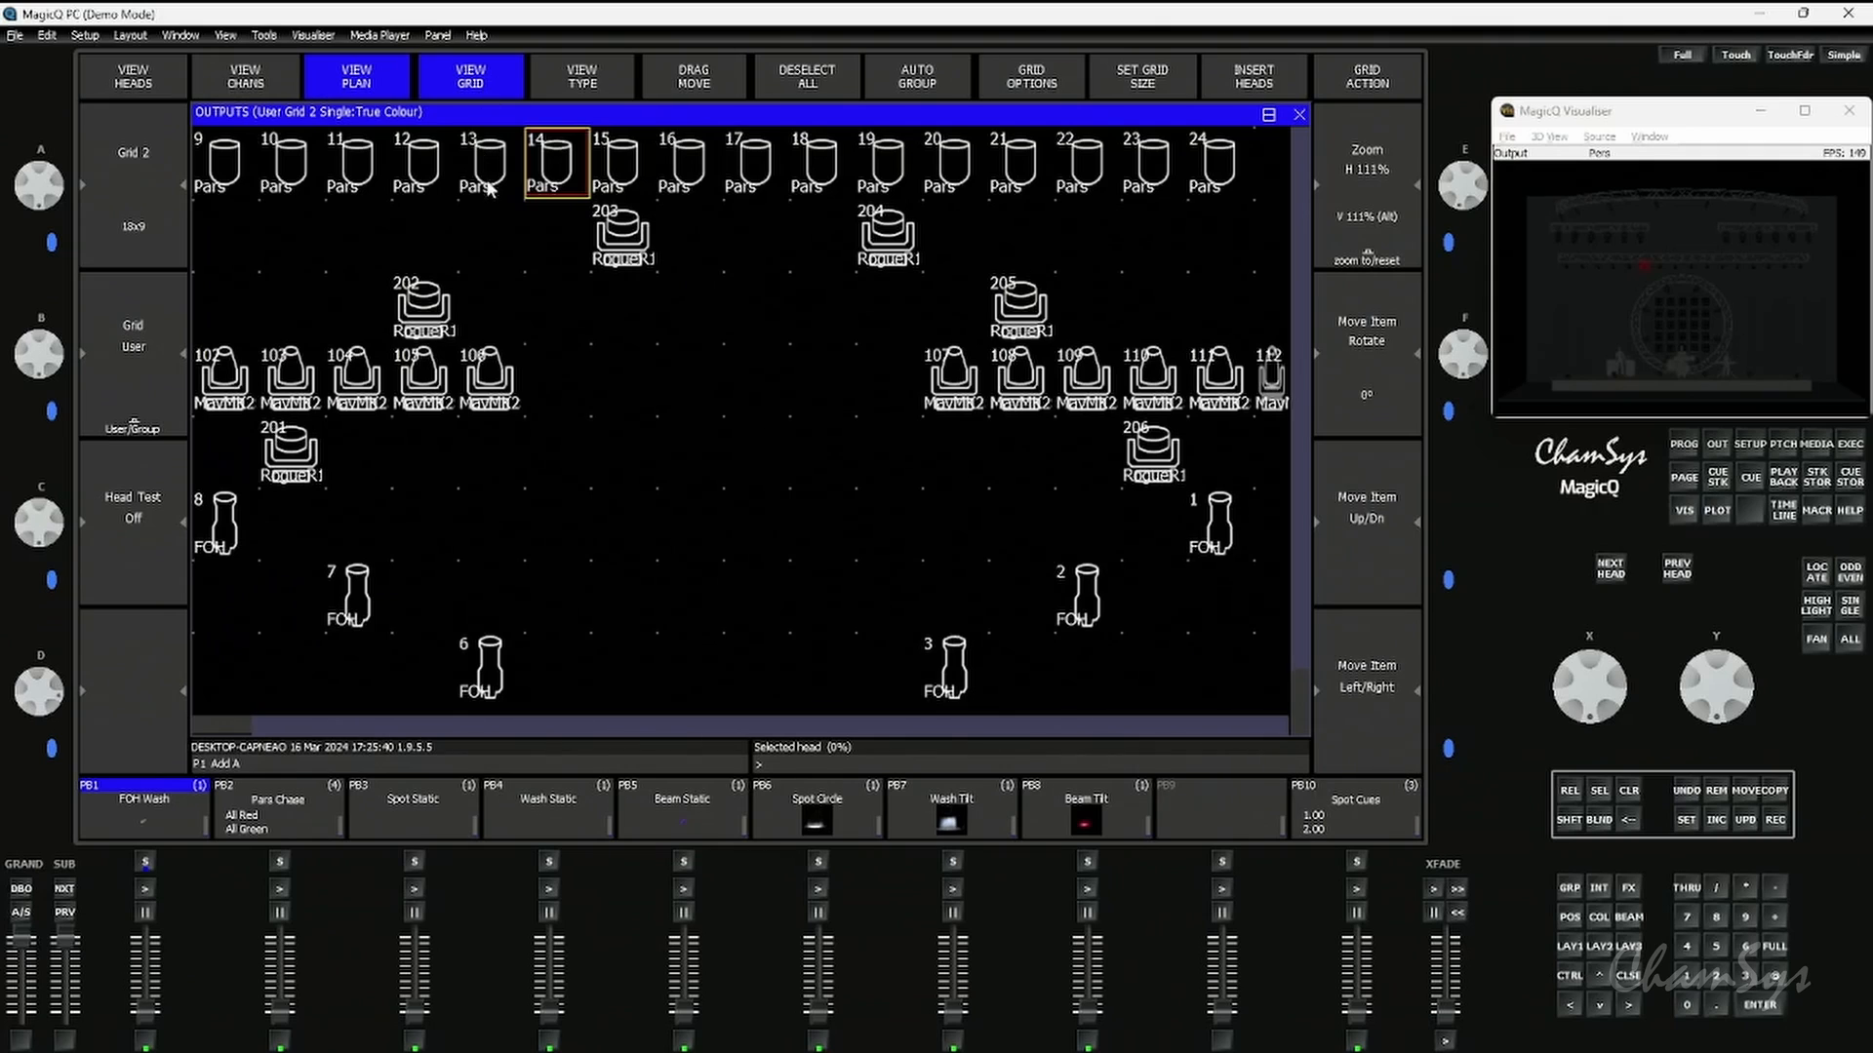
left_click(687, 380)
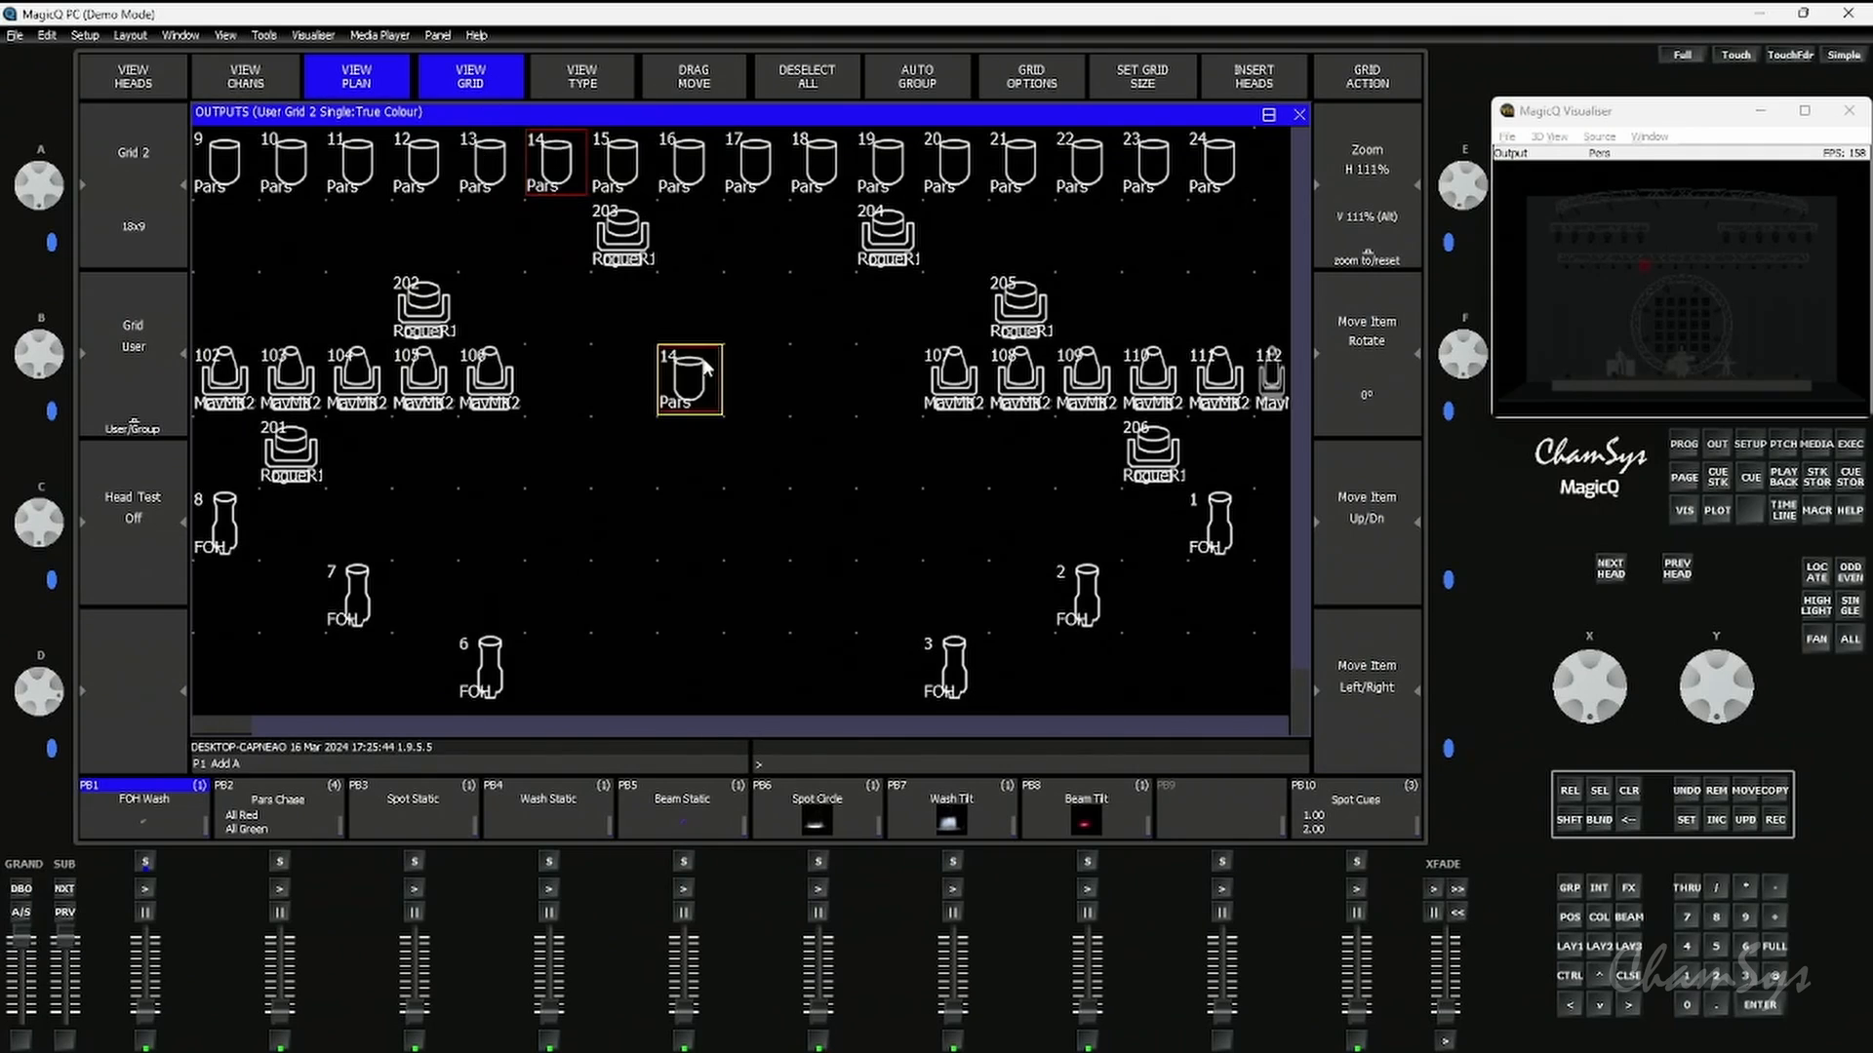
mouse_move(583, 457)
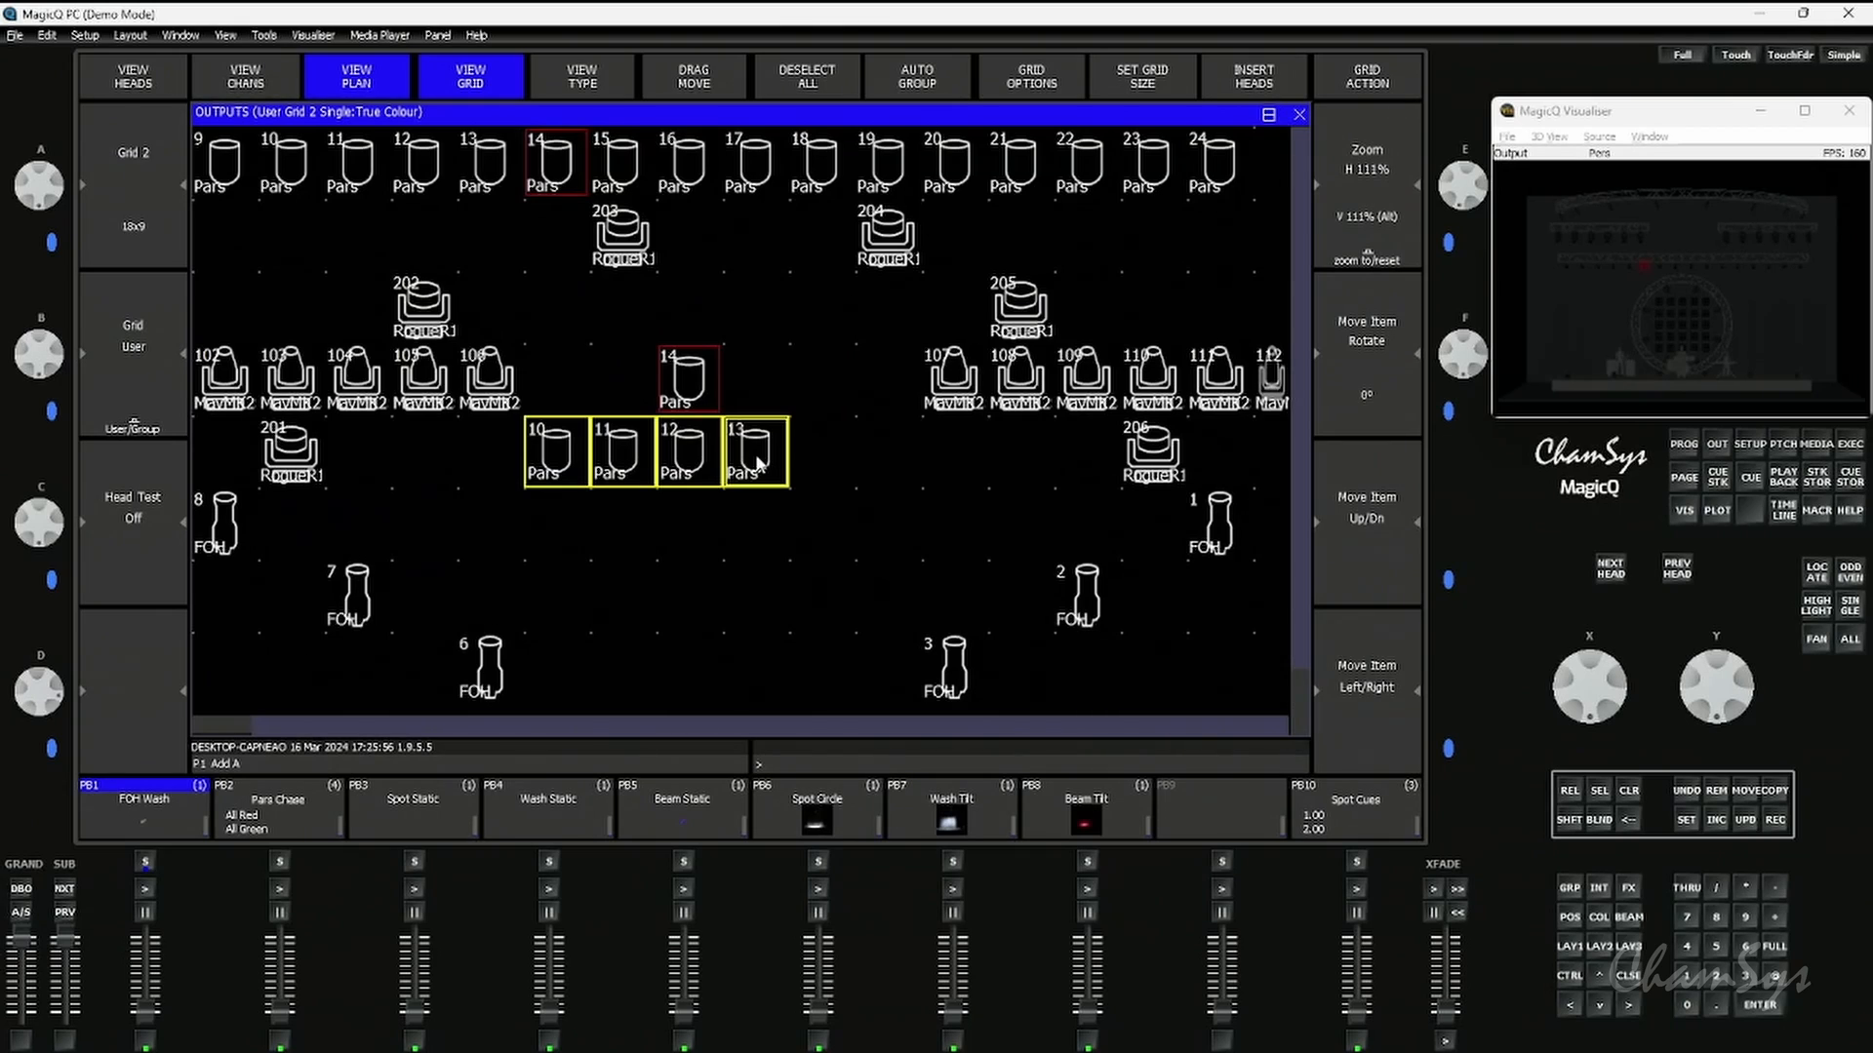
mouse_move(597, 457)
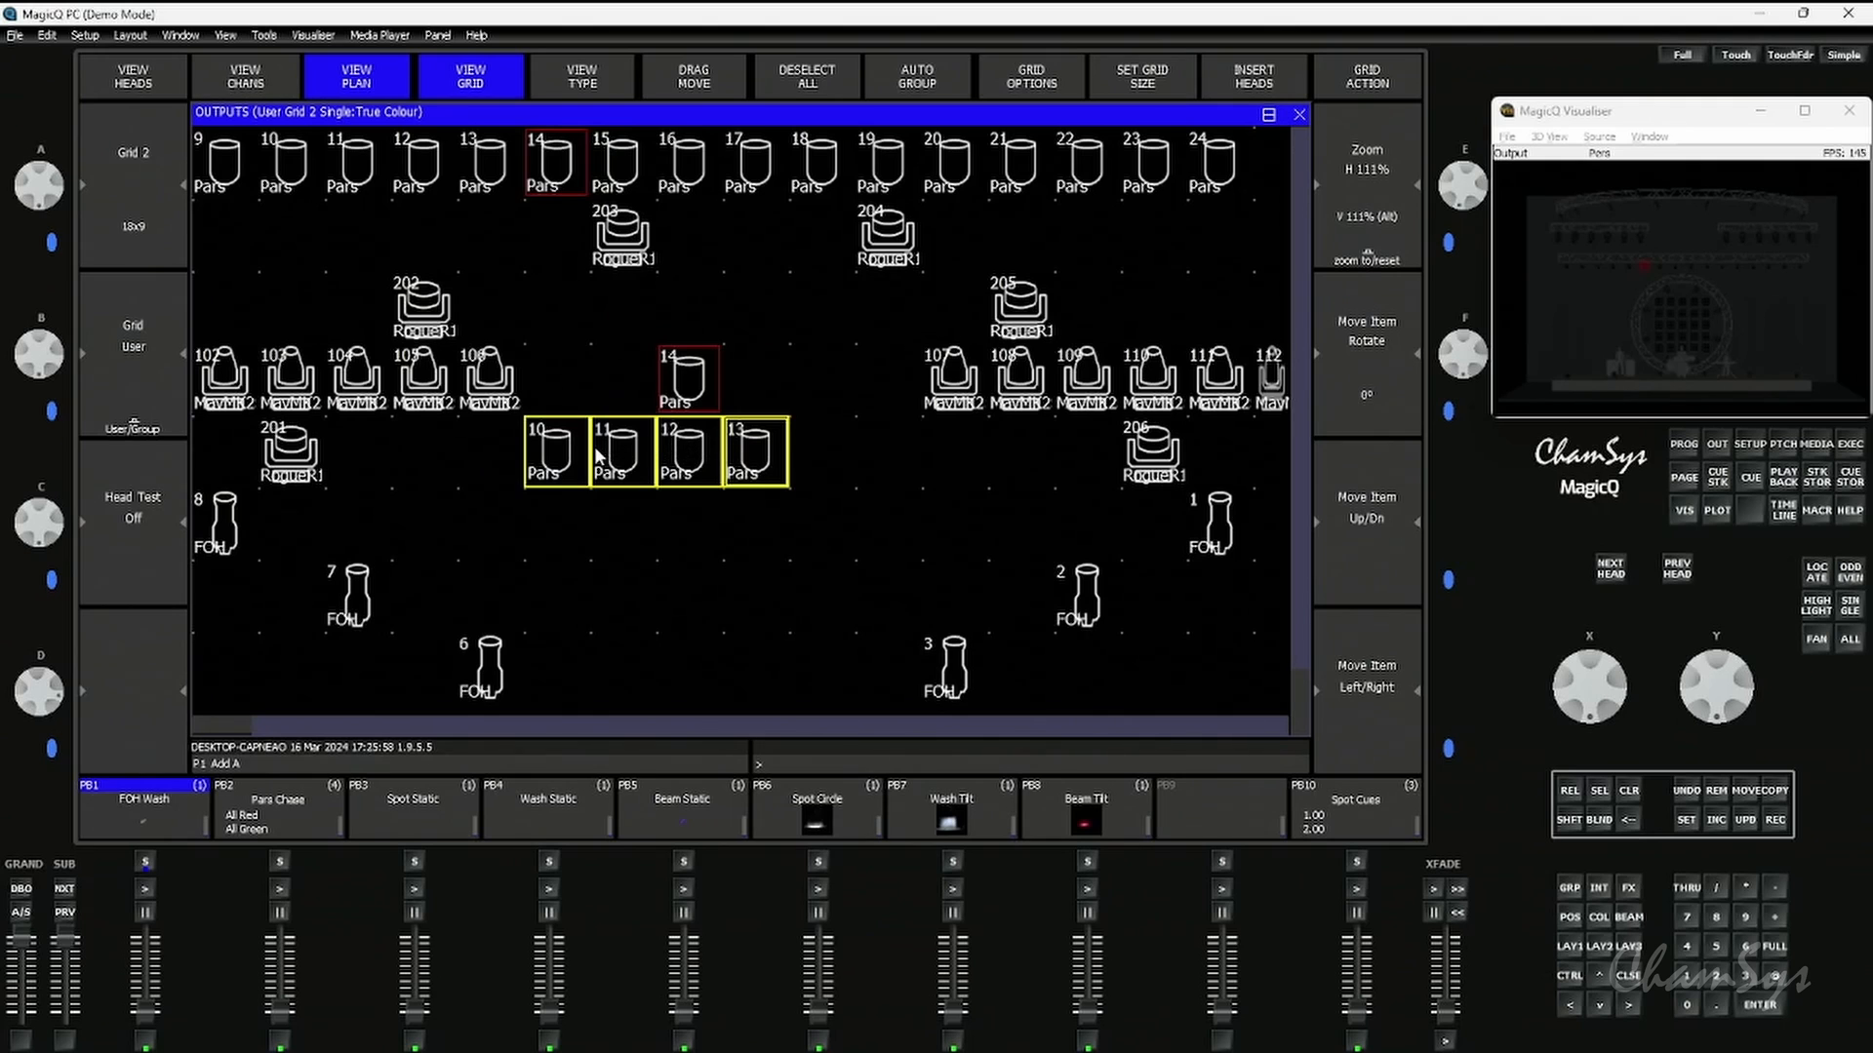
mouse_move(521, 303)
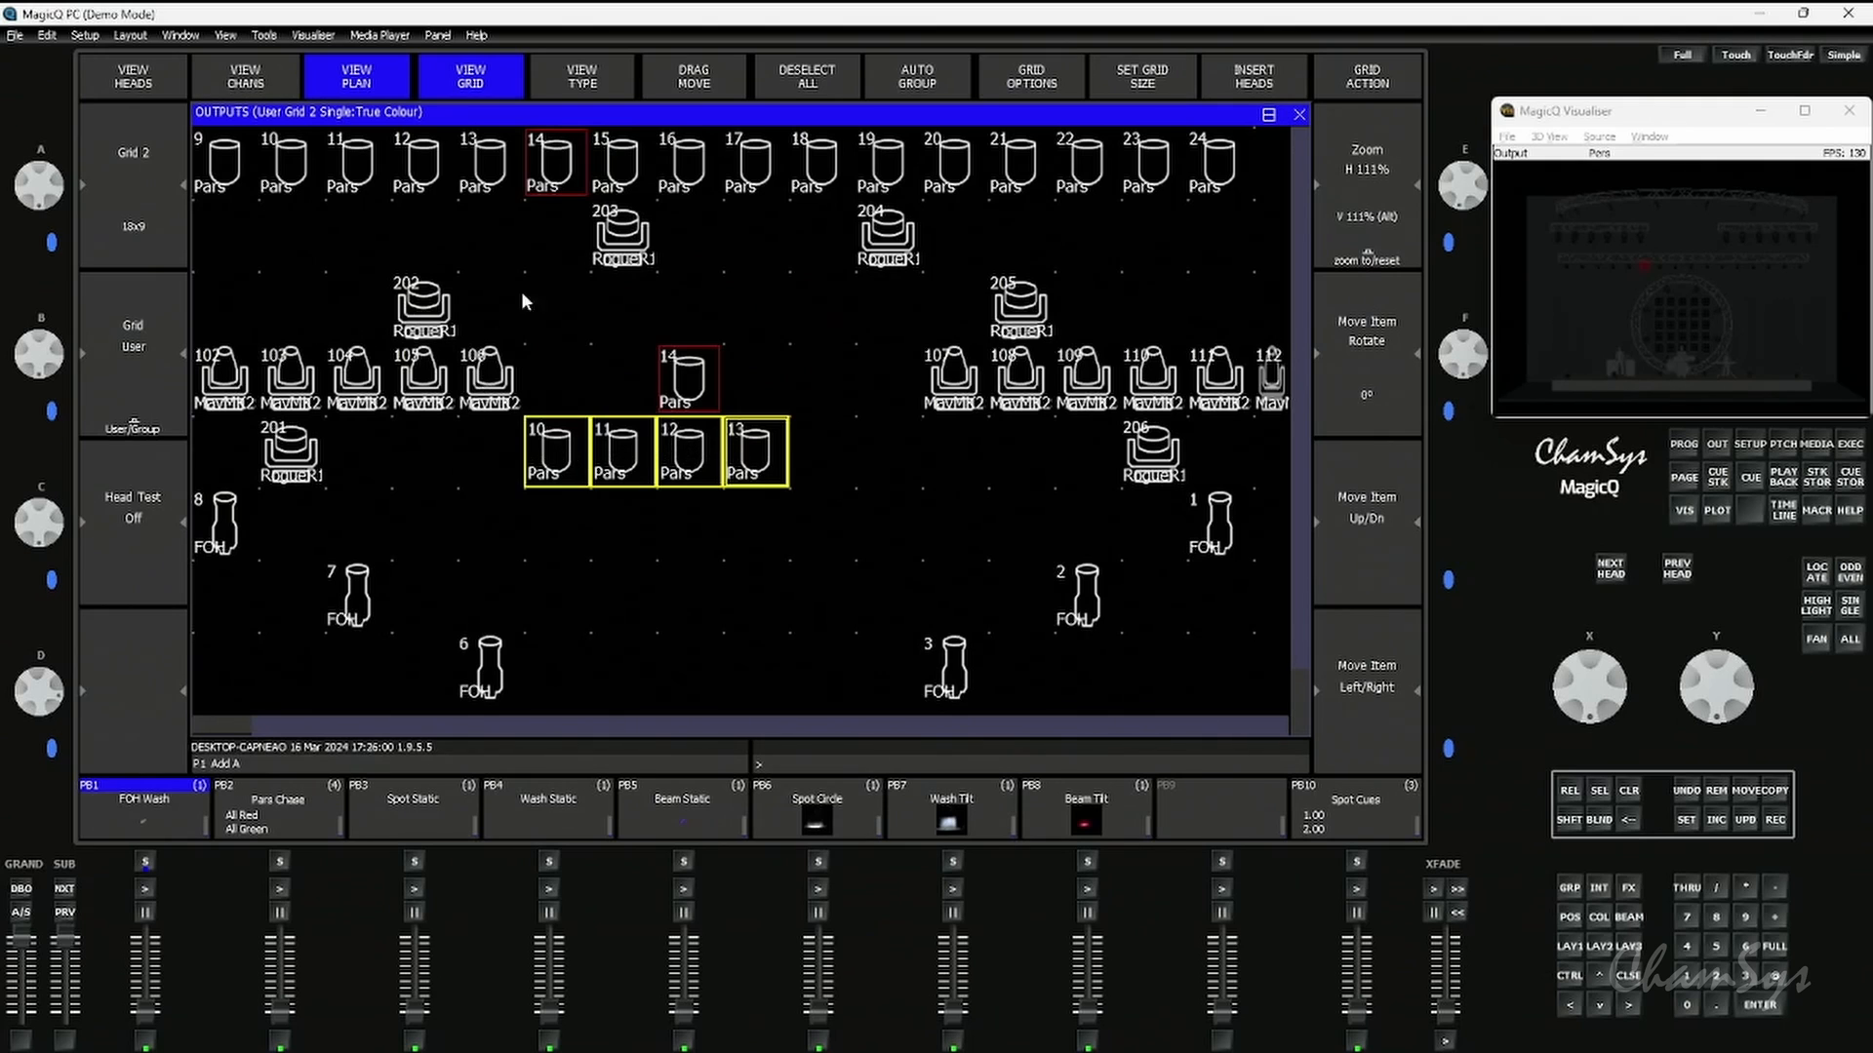
mouse_move(911, 367)
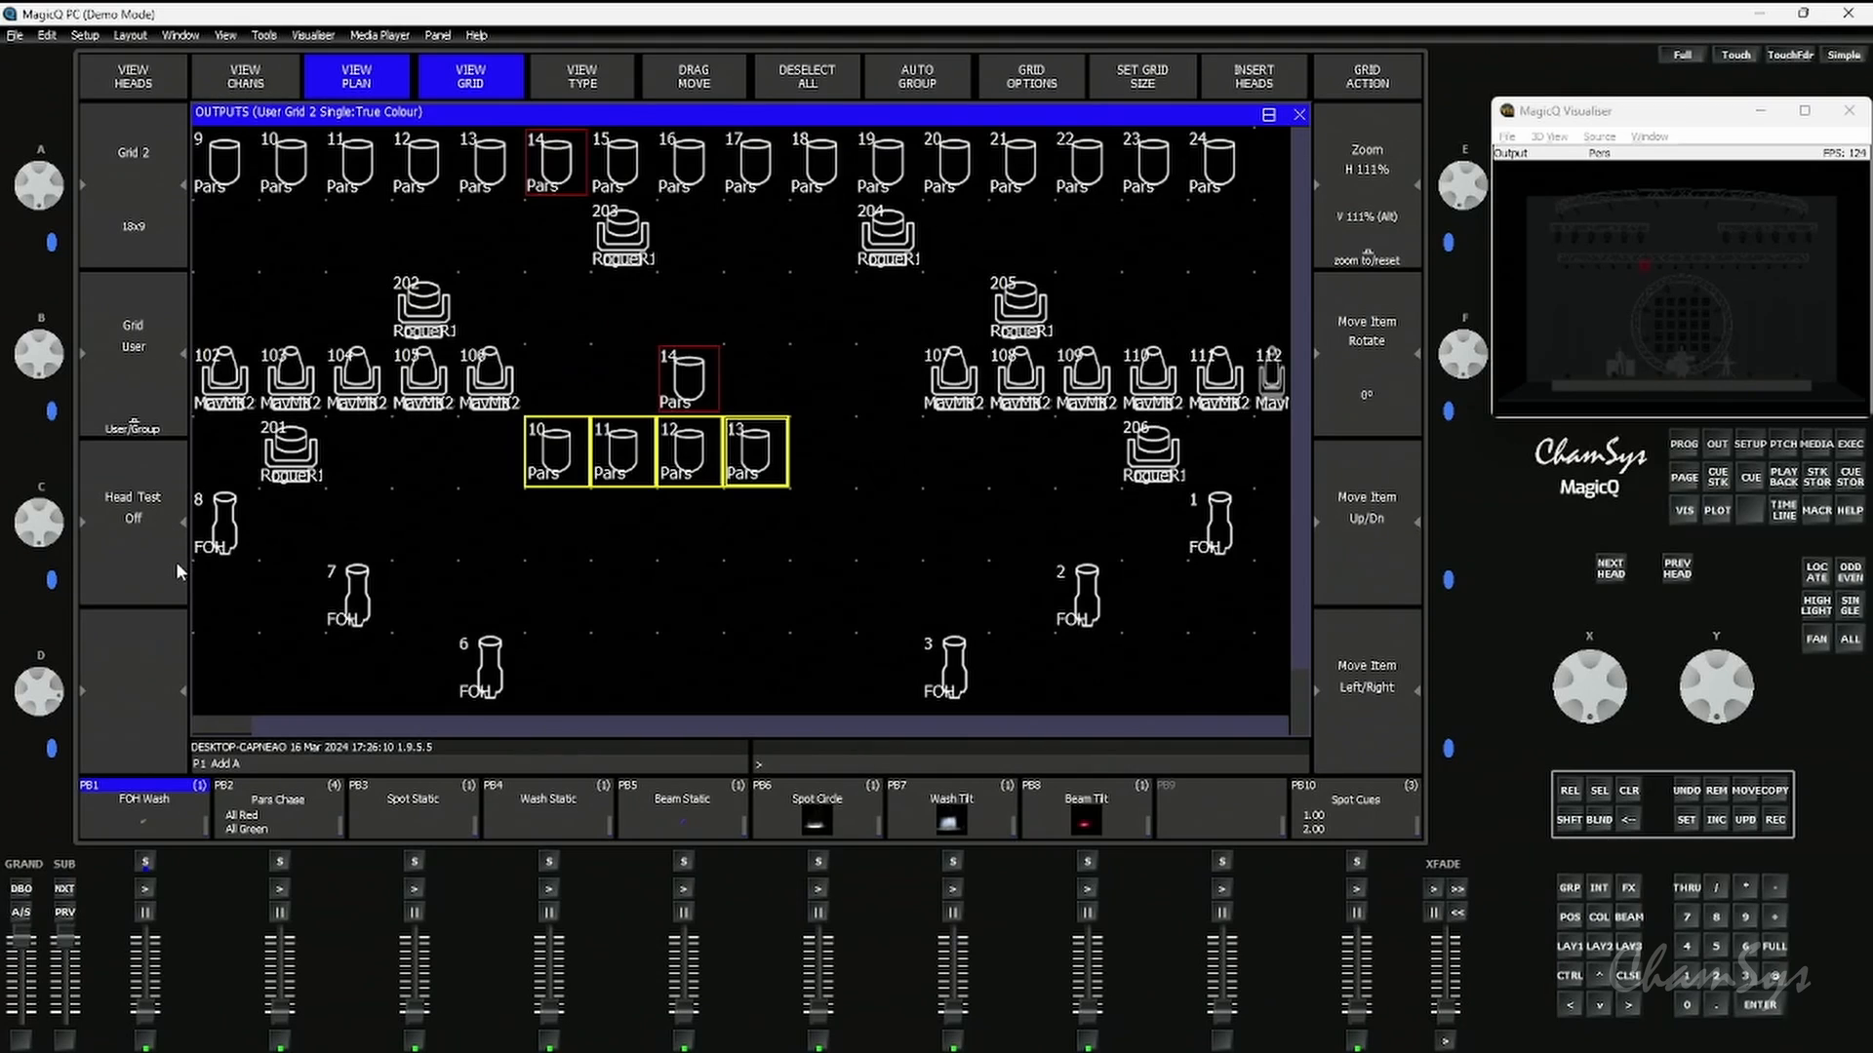
left_click(419, 380)
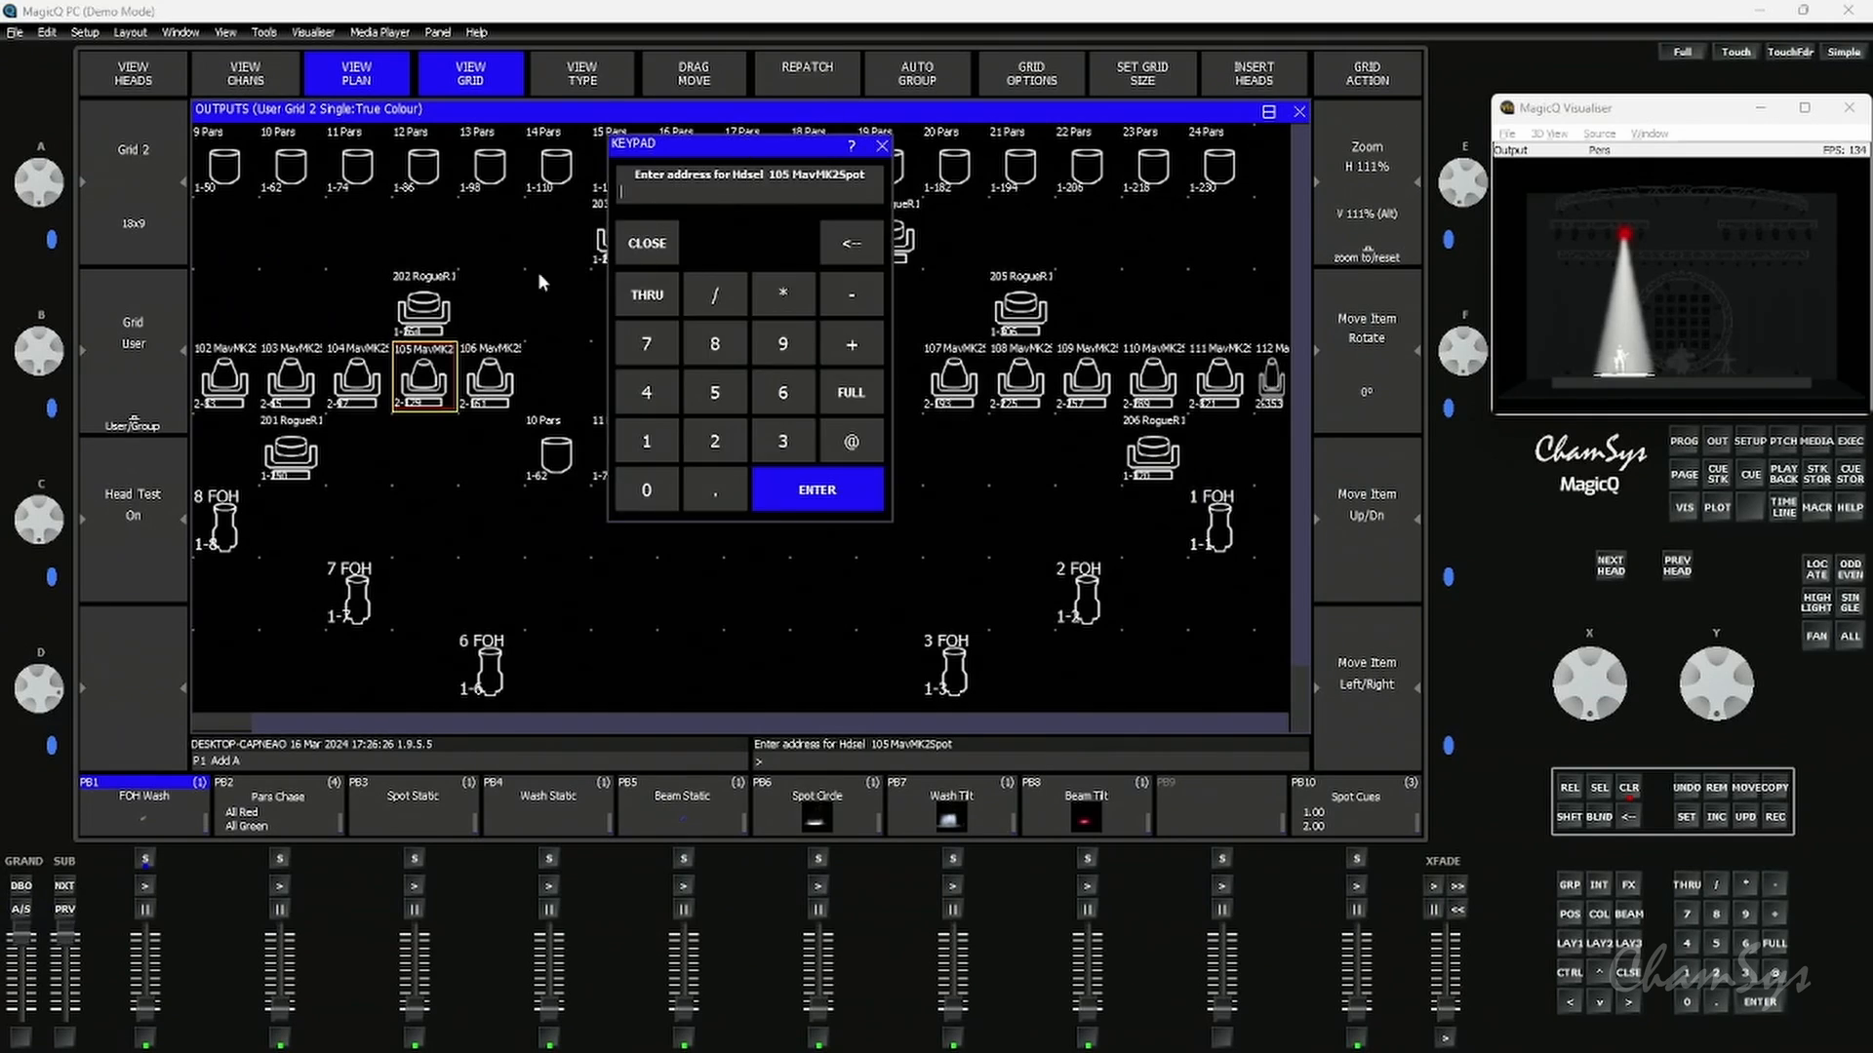
mouse_move(436, 405)
type("1")
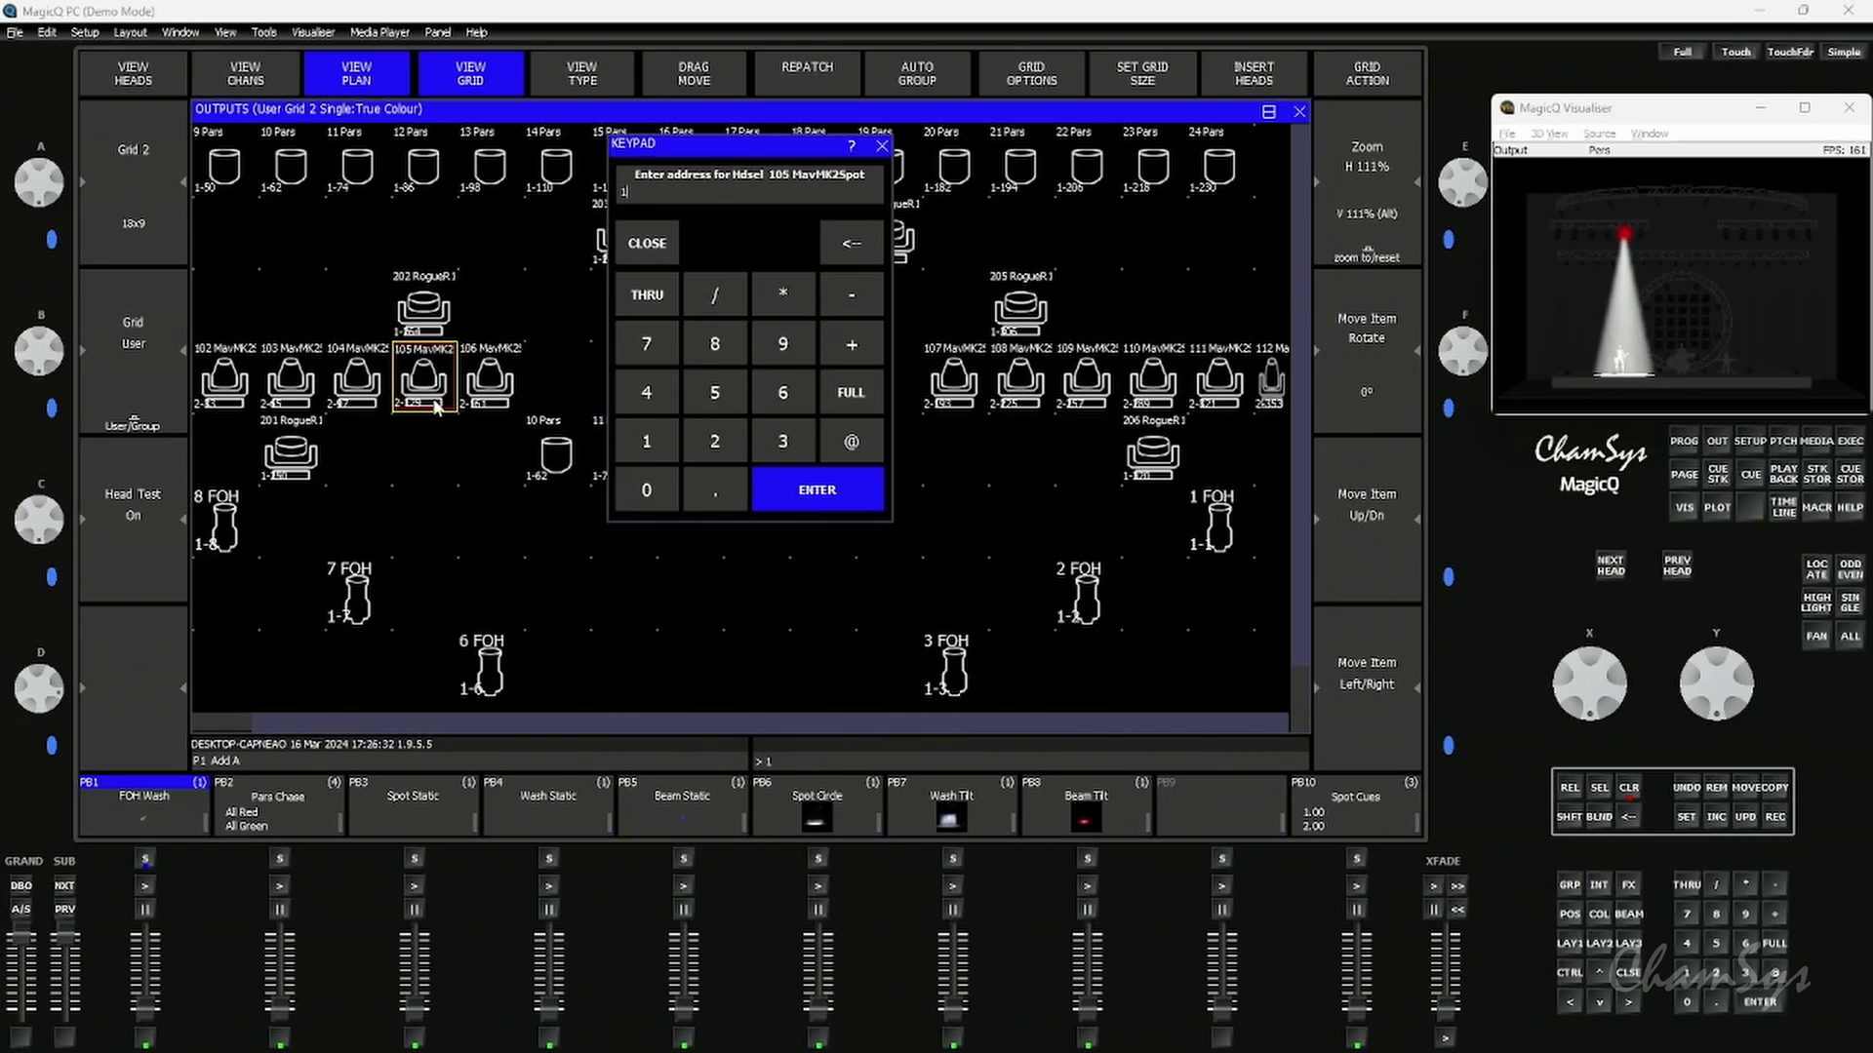
- Confirm the new universe 1 patch address for MavMK2Spot head 105
left_click(814, 489)
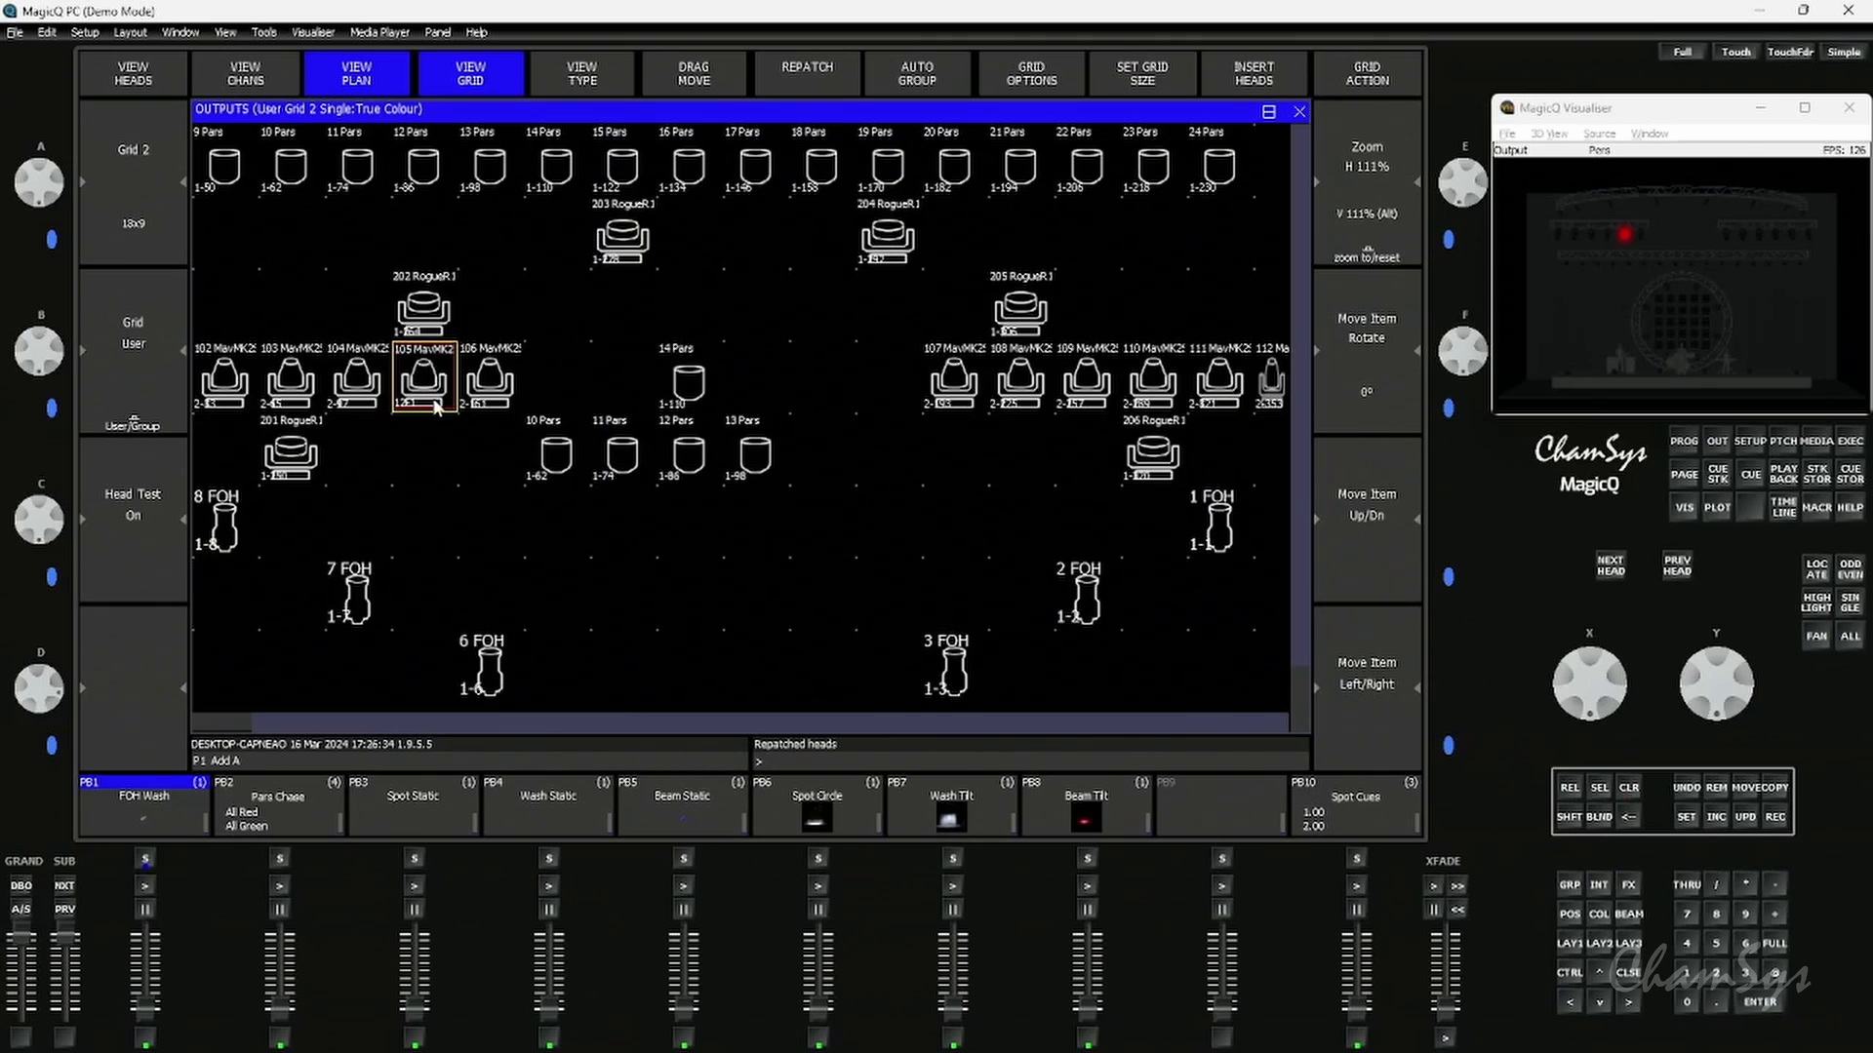
mouse_move(404, 420)
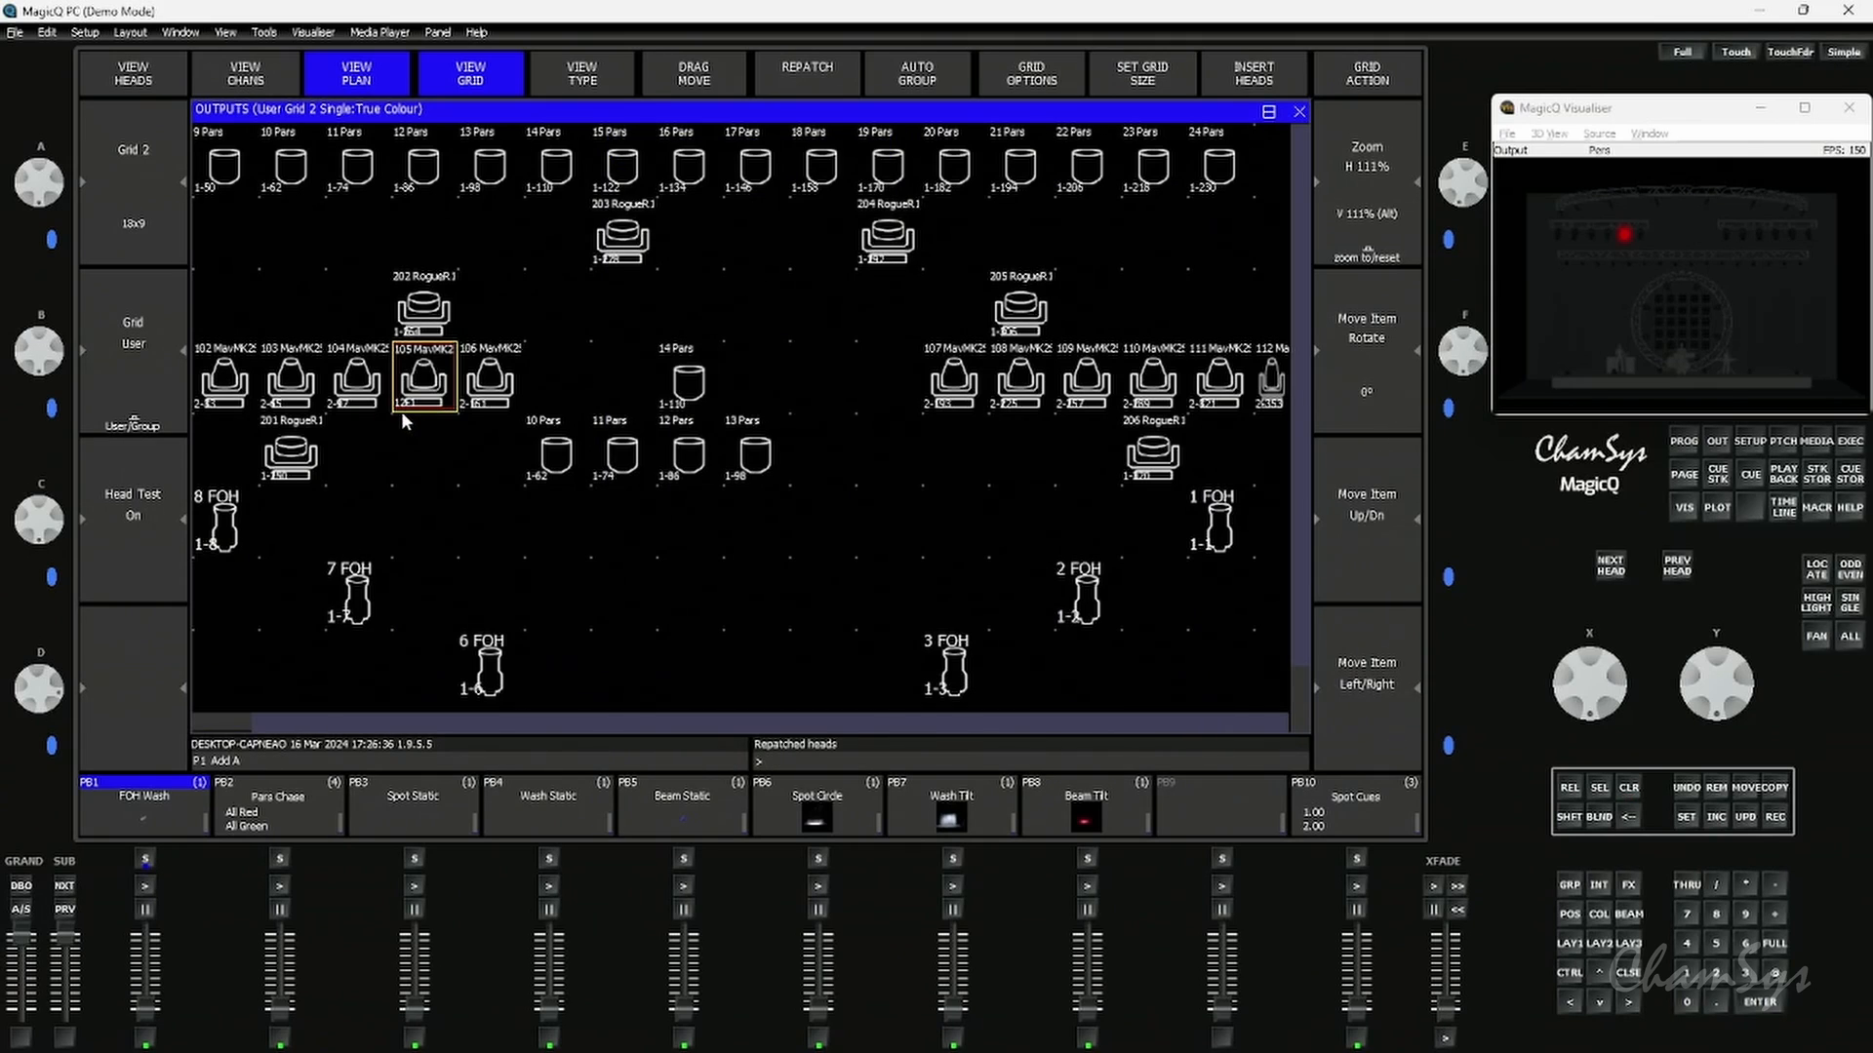